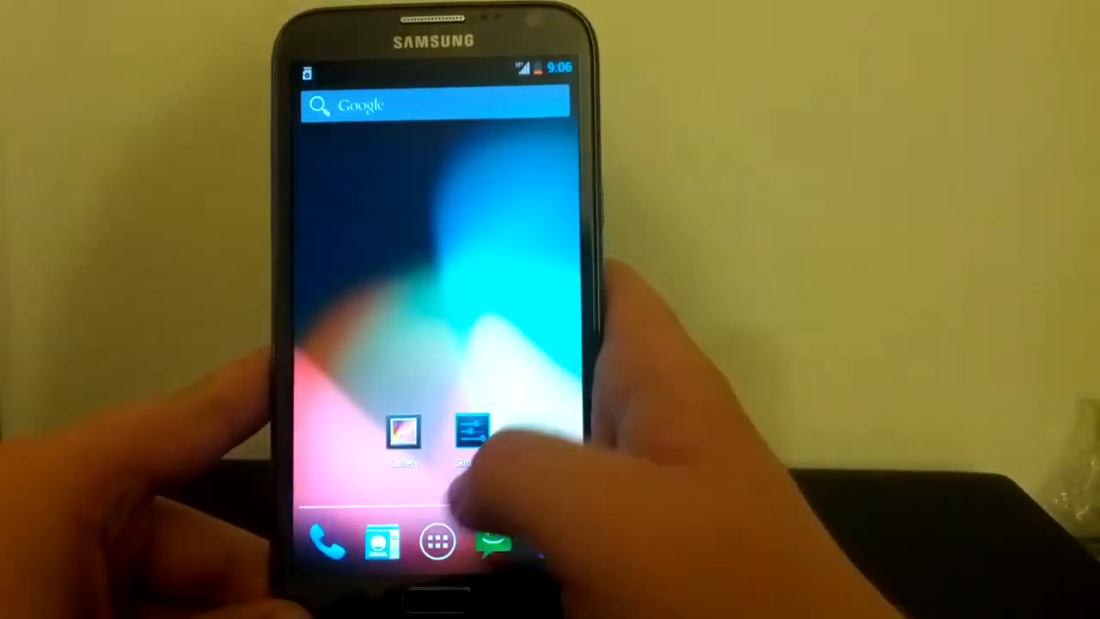
Open the app drawer from the home screen dock.
click(471, 438)
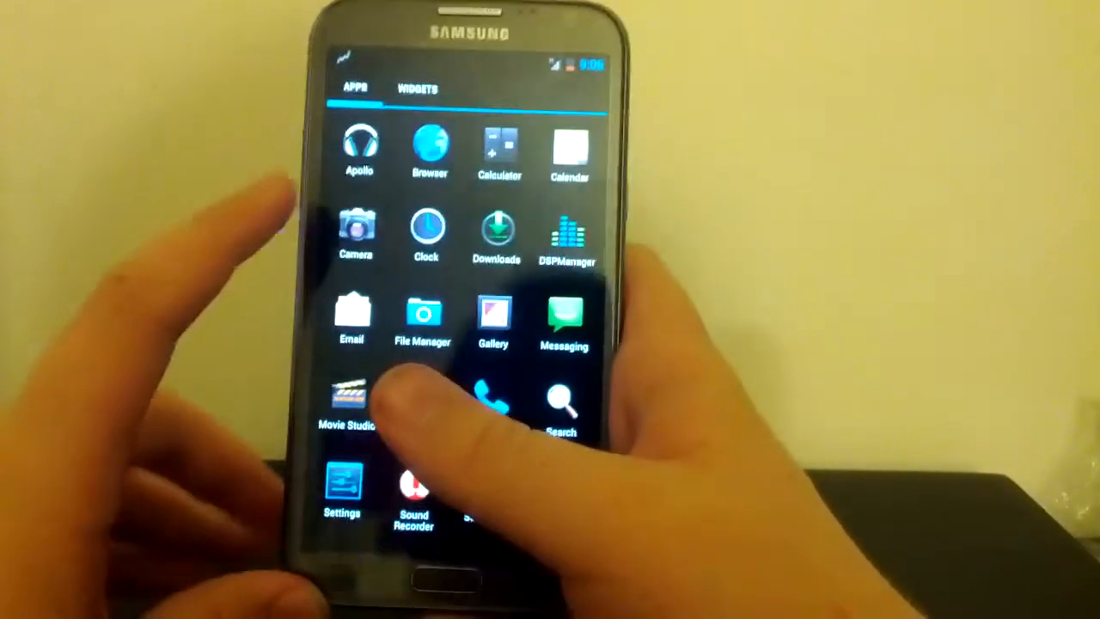
Launch the Settings app from the app drawer.
click(356, 227)
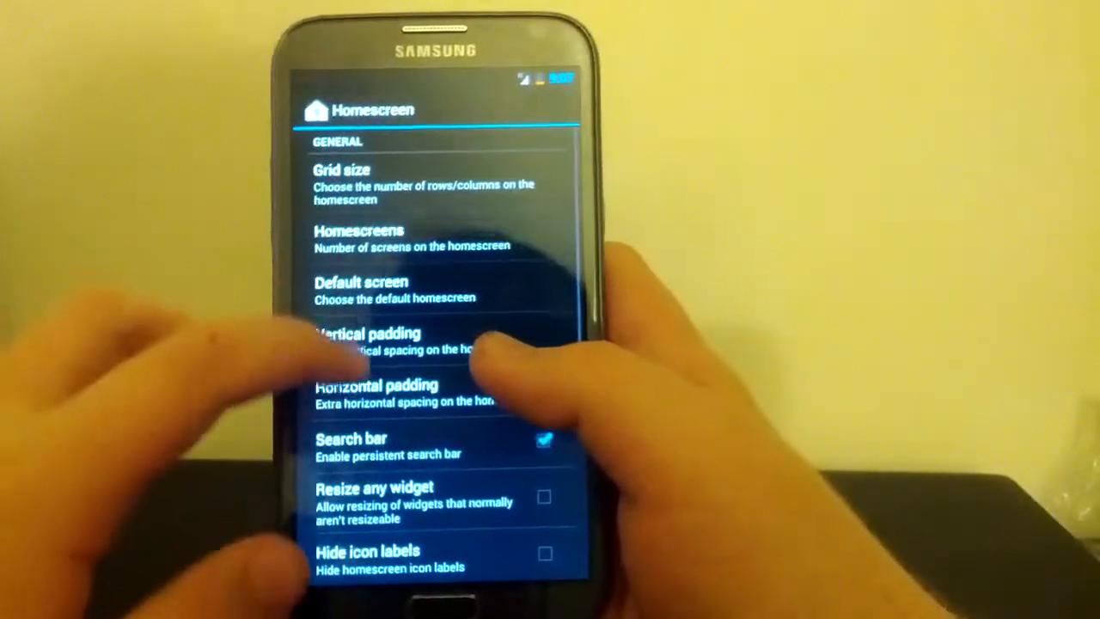
scroll(up, 3)
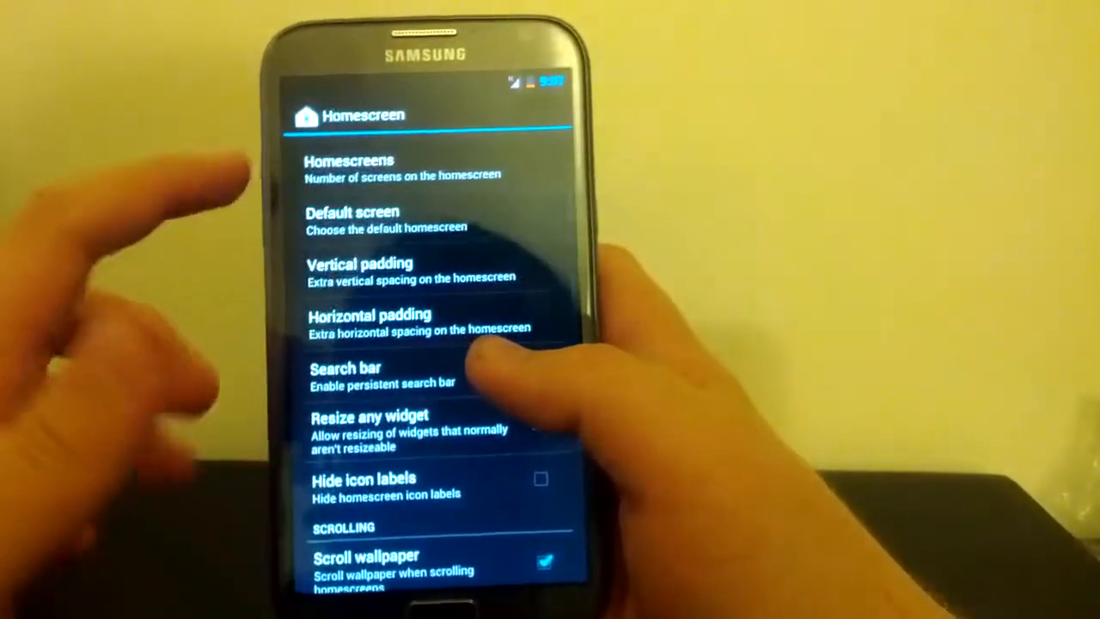
scroll(up, 3)
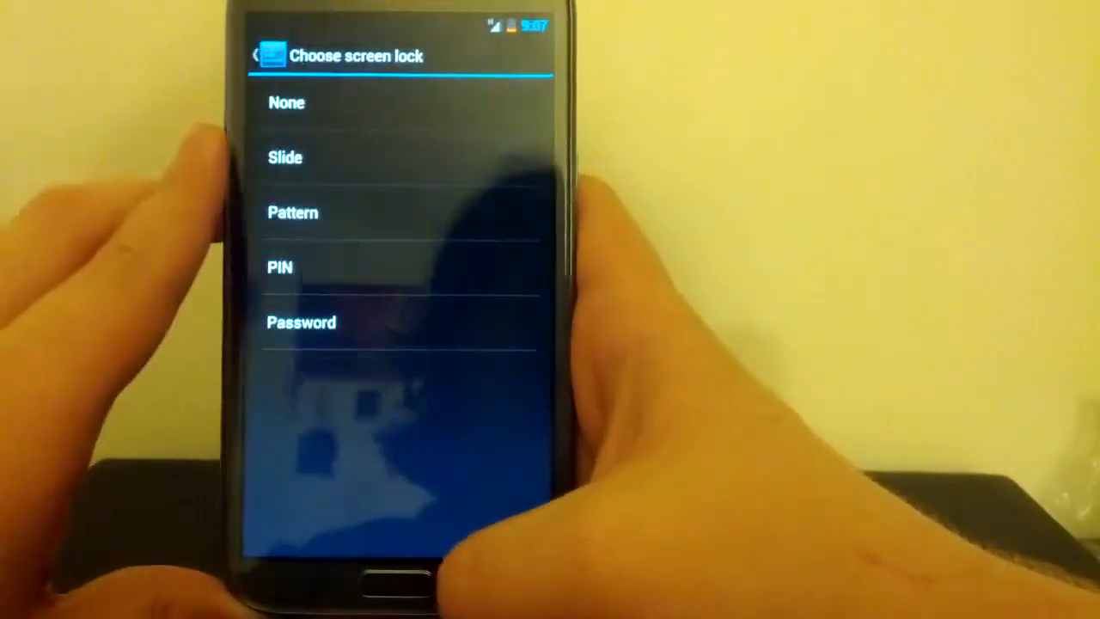
Set the lock-screen clock alignment to Center and leave the lock screen options.
click(268, 56)
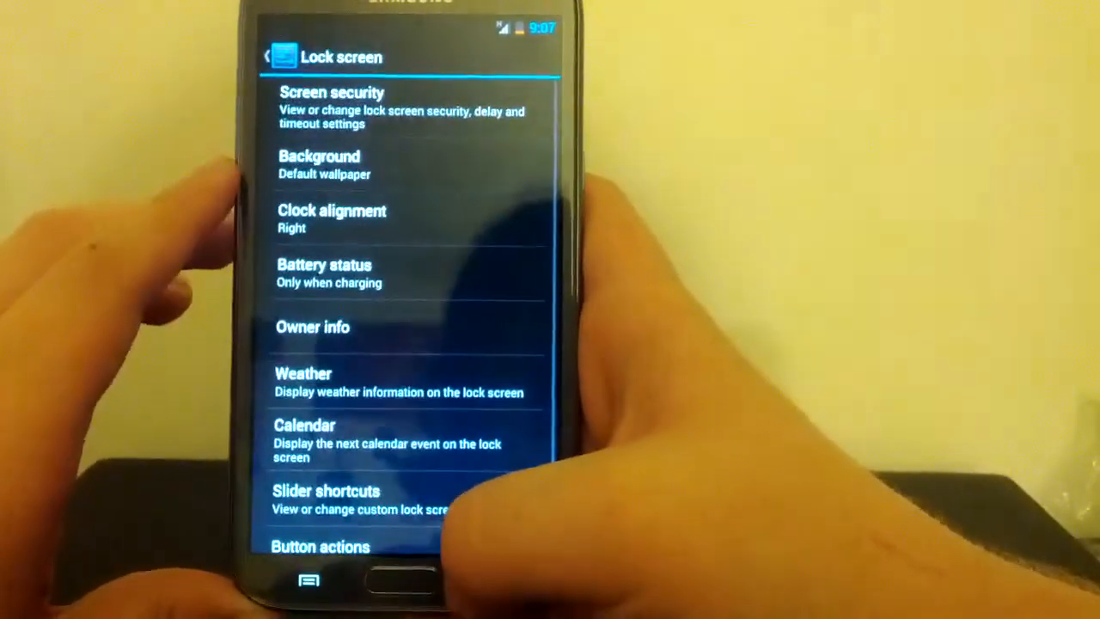
click(332, 217)
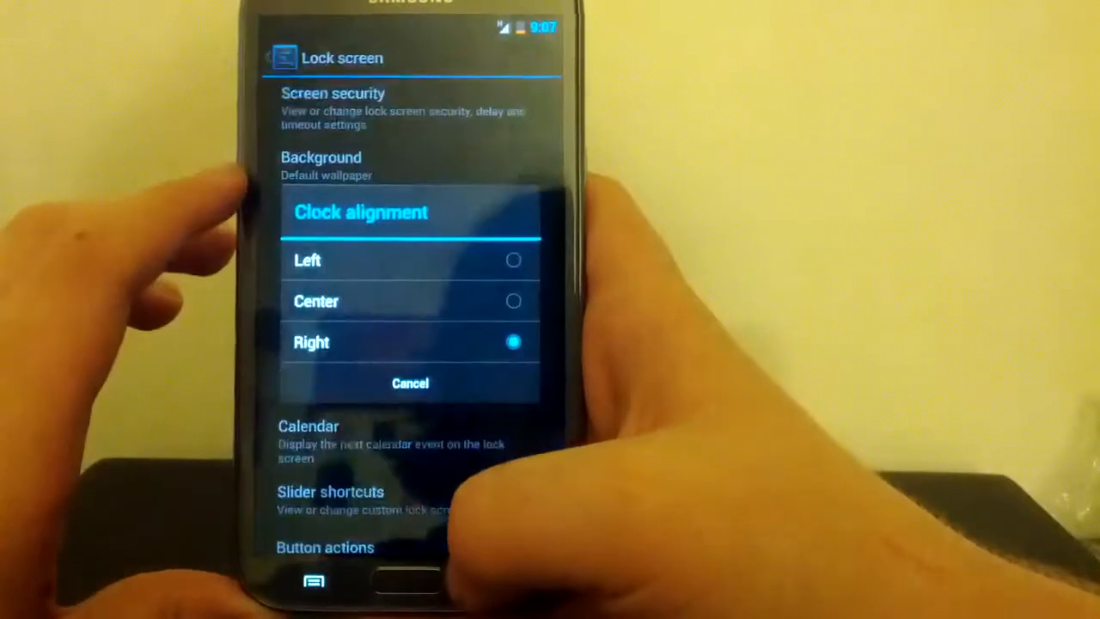
click(410, 383)
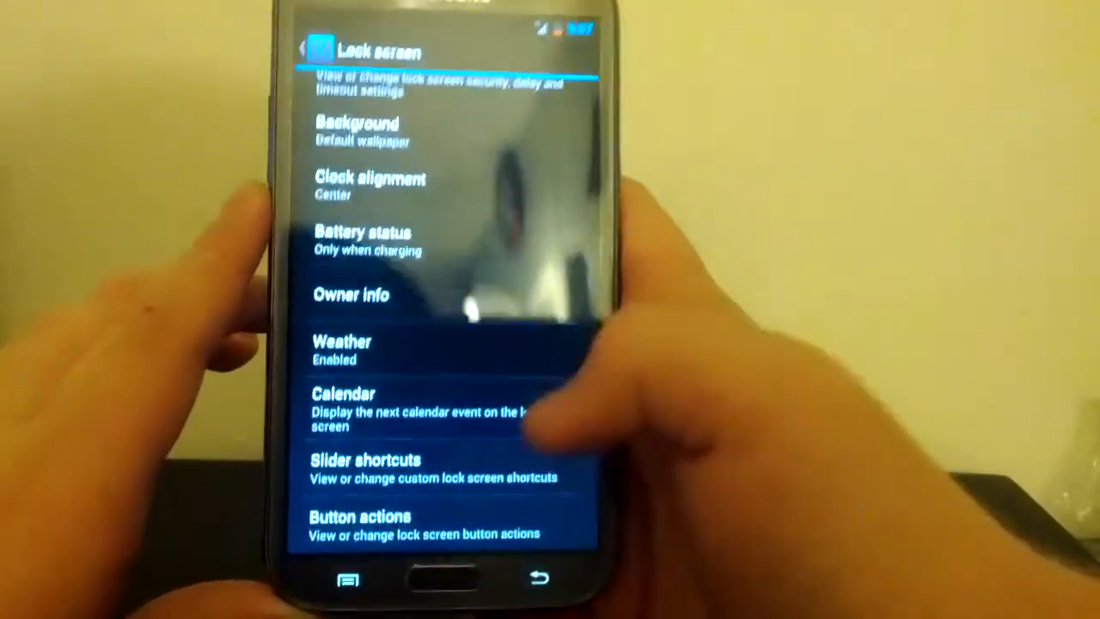
click(358, 522)
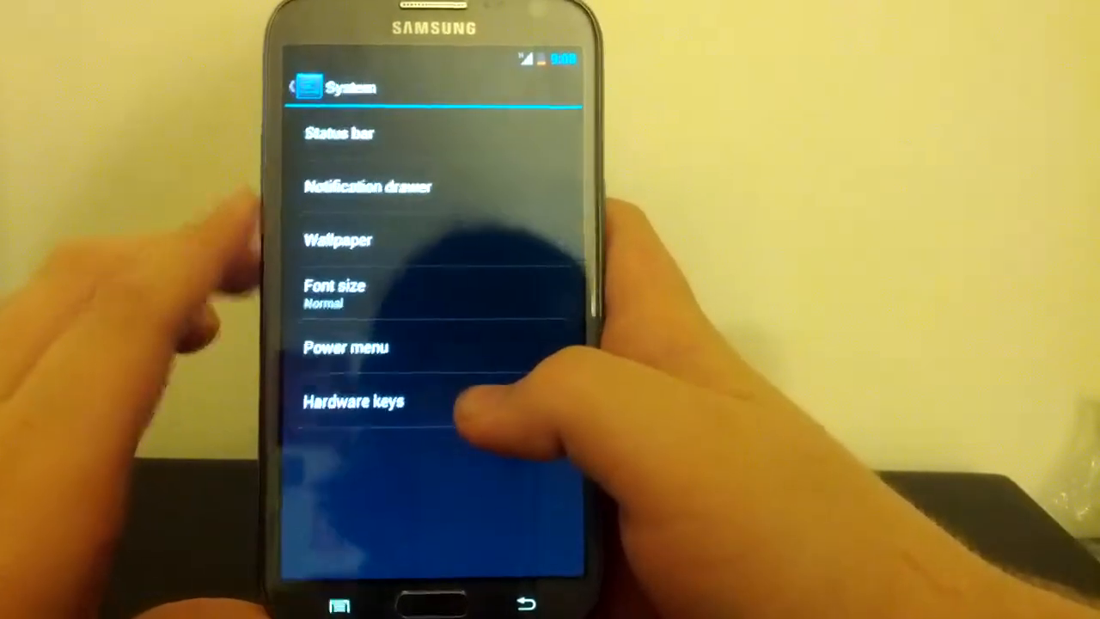
Set battery status style to Circle with percentage and enable Show notification count.
click(339, 133)
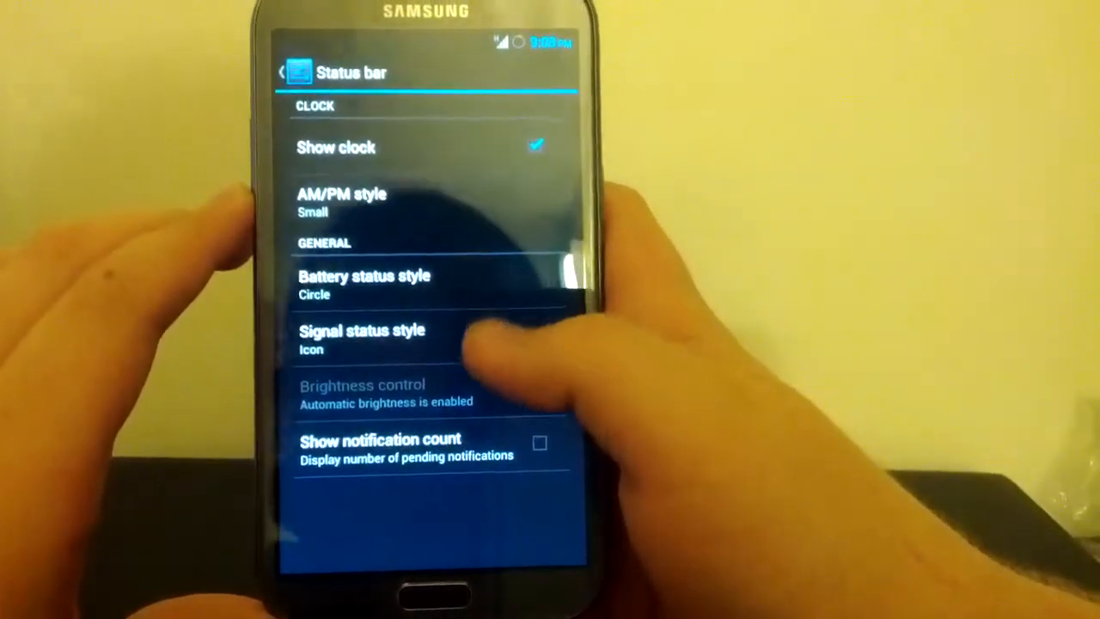
click(364, 283)
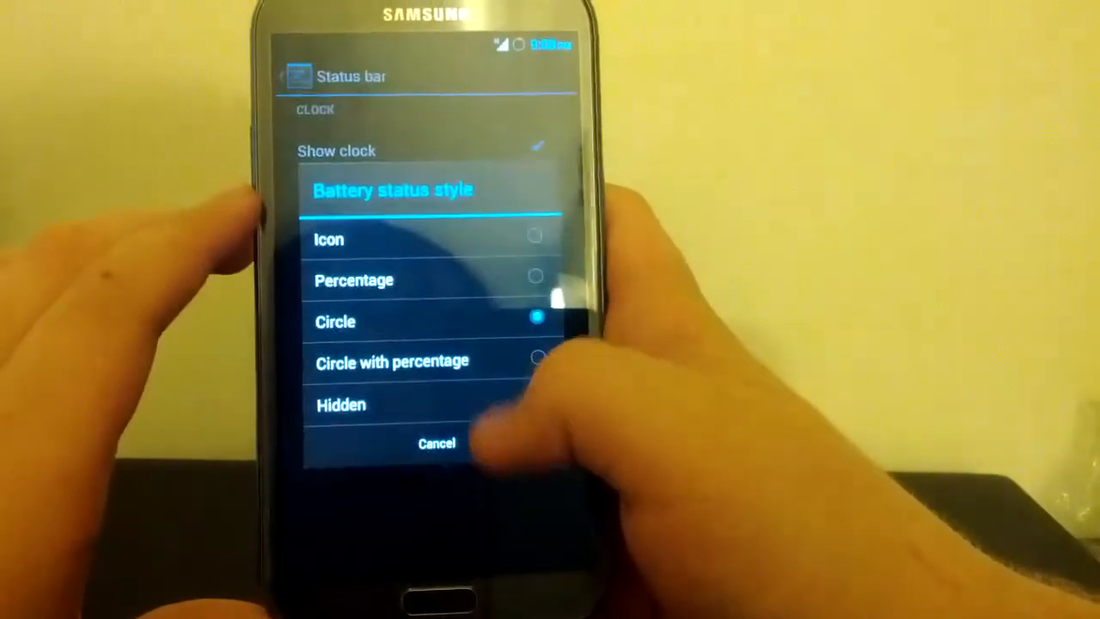
click(392, 362)
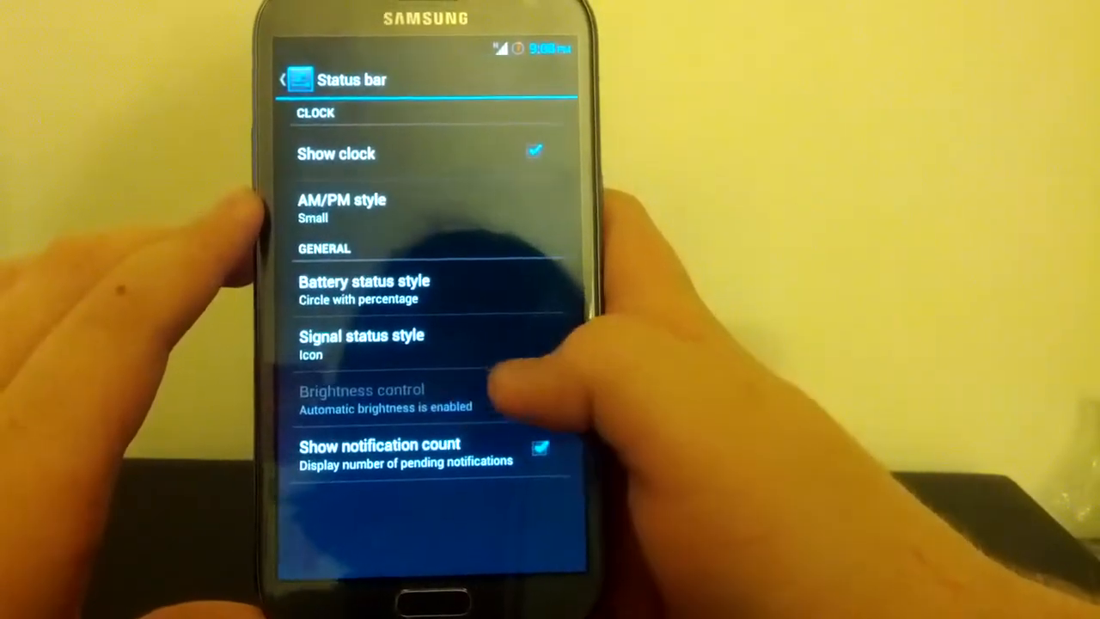
click(539, 447)
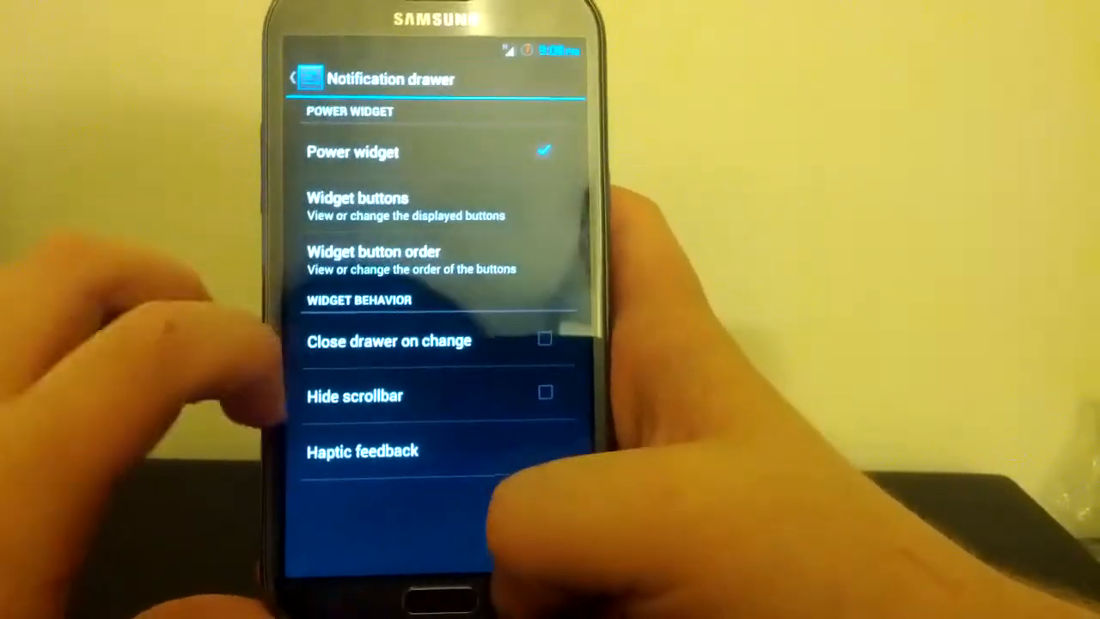
Return to System settings and go into the Power menu options.
click(297, 78)
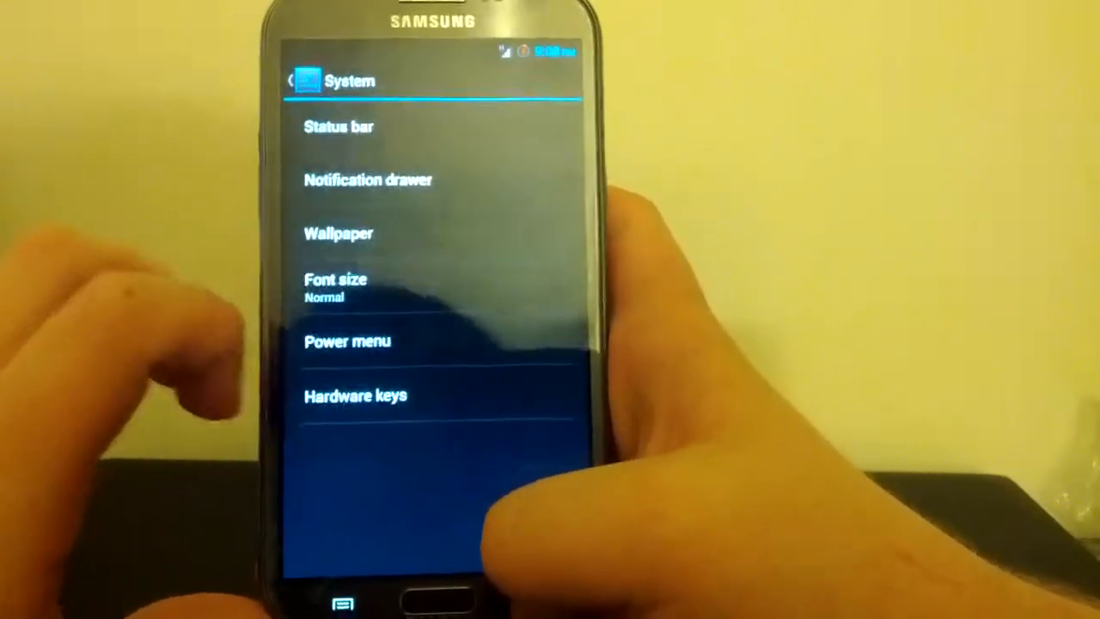
click(347, 341)
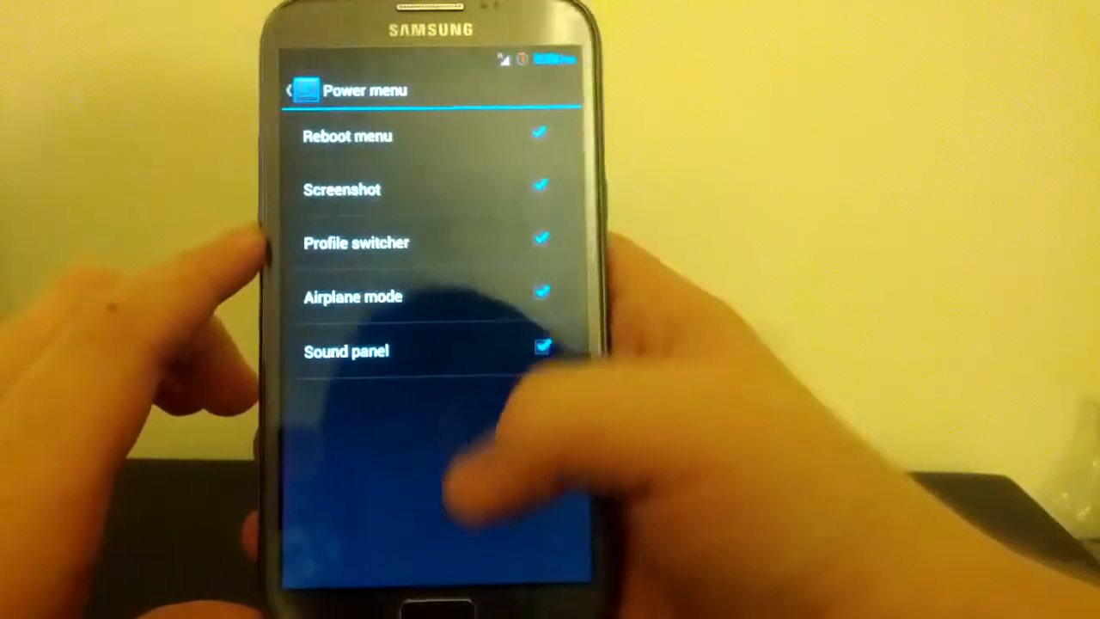
Back out of the Power menu through System to the main Settings list.
click(286, 91)
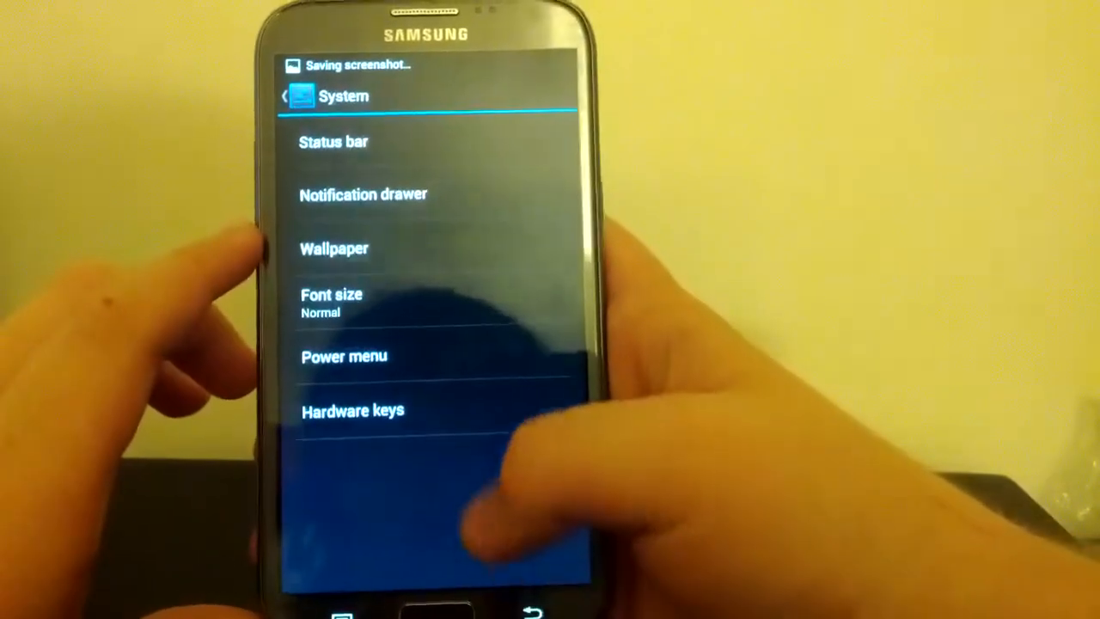
click(352, 410)
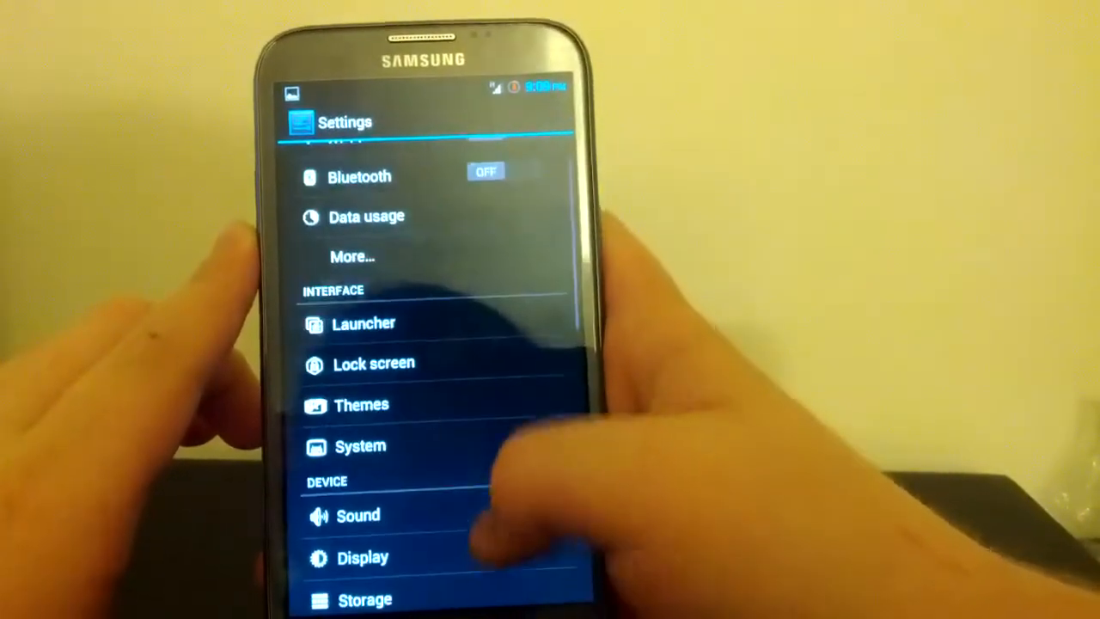
scroll(down, 3)
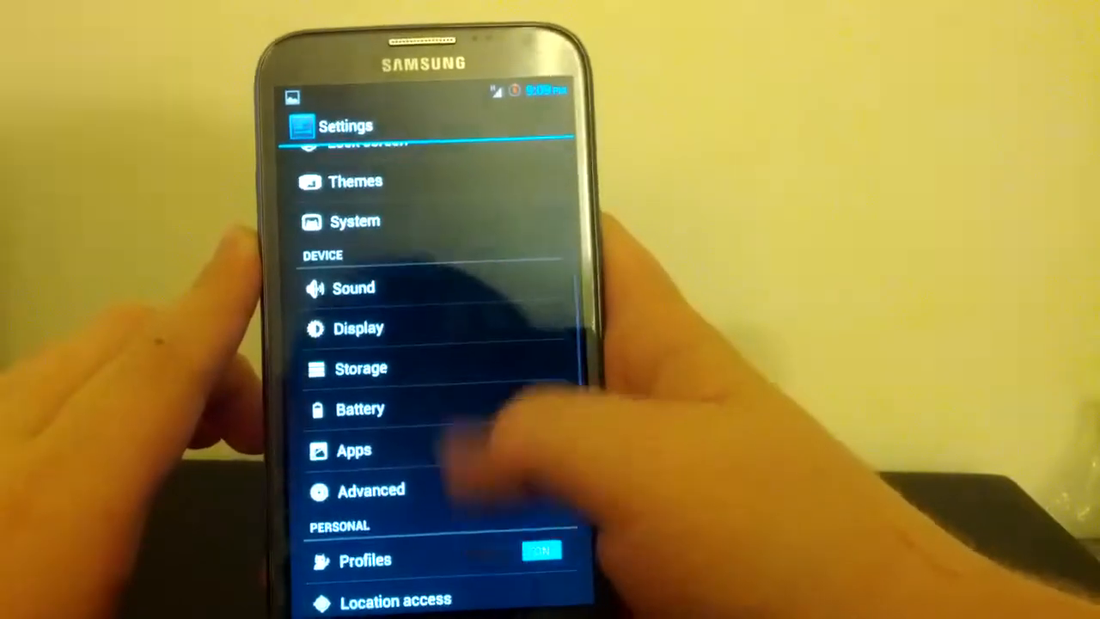
scroll(down, 3)
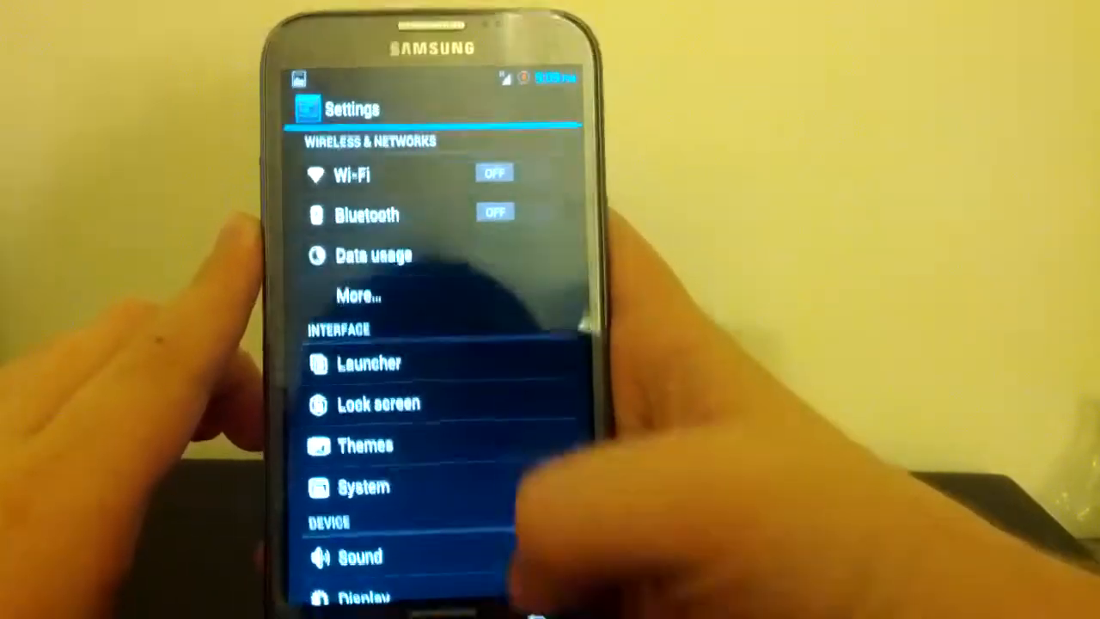